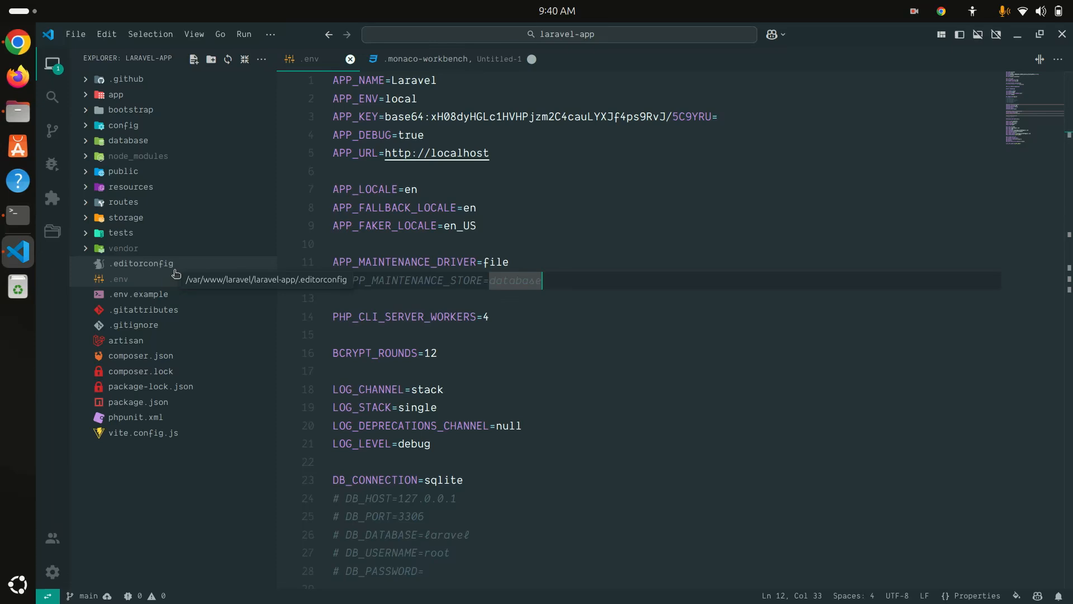
mouse_move(291, 216)
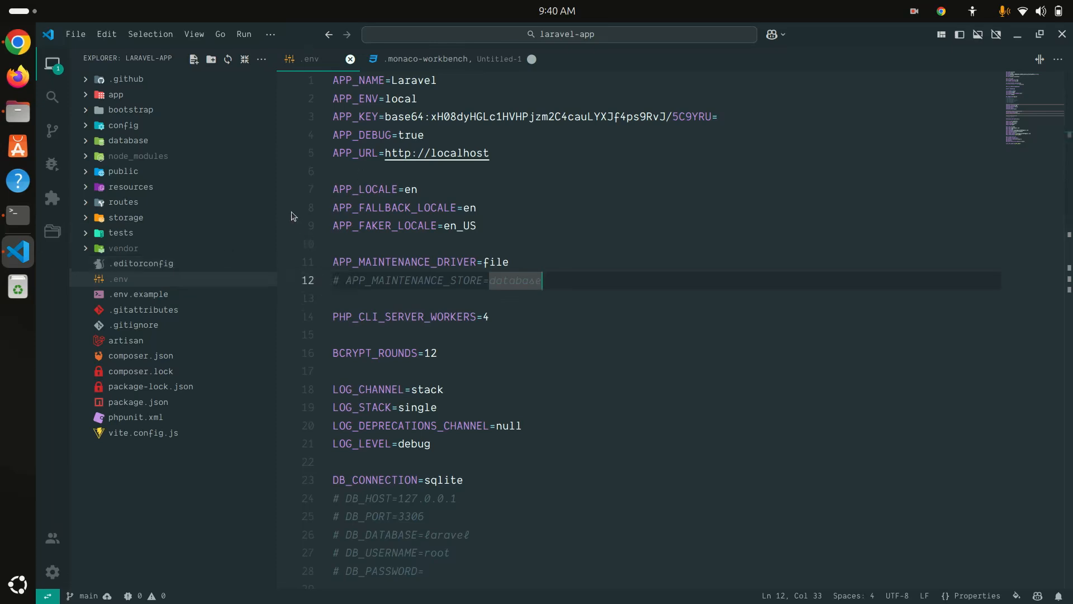
mouse_move(76, 34)
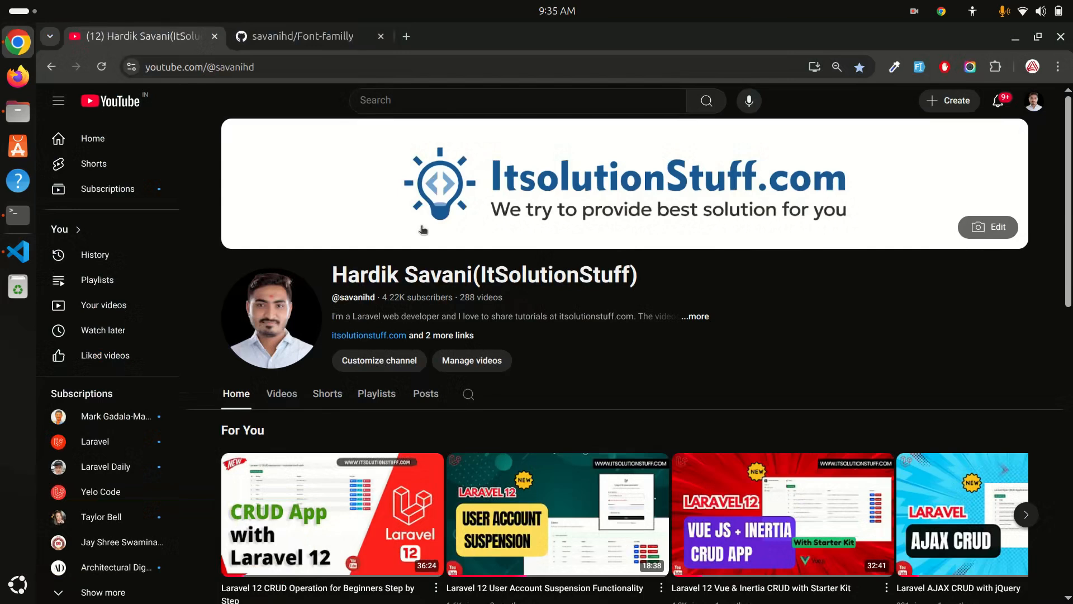
- On the GitHub Font-familly repository, open the Dank Mono folder listing Bold, Italic and Regular .otf files
click(291, 37)
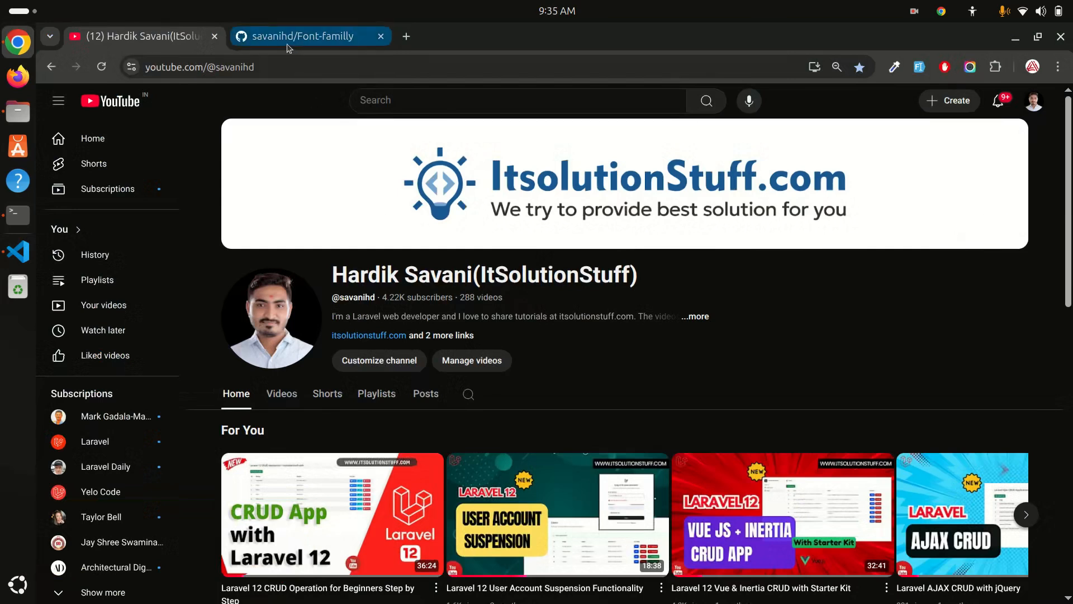
click(304, 36)
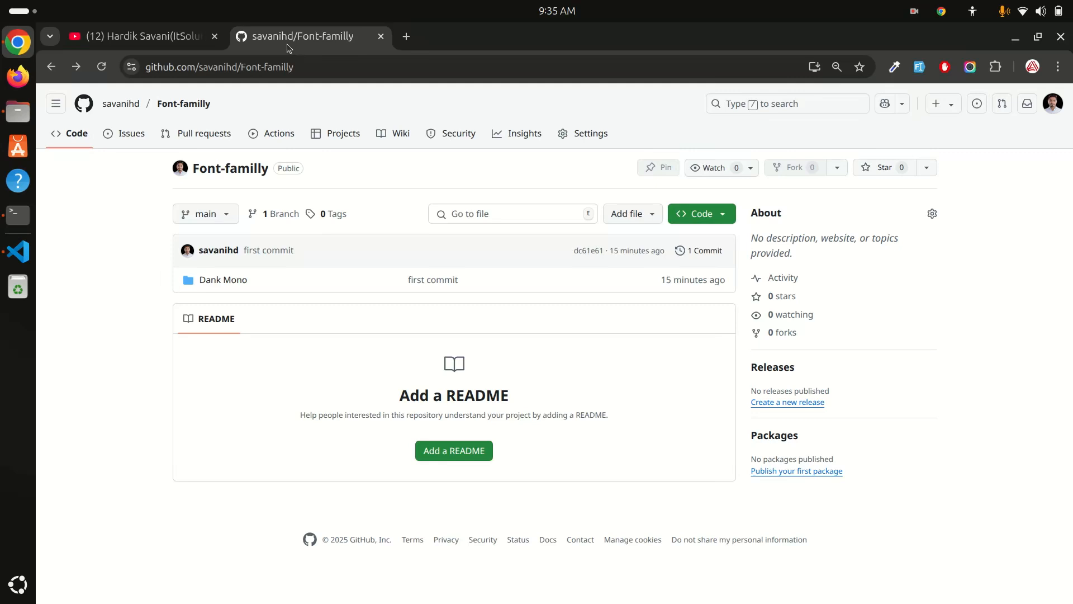
mouse_move(227, 285)
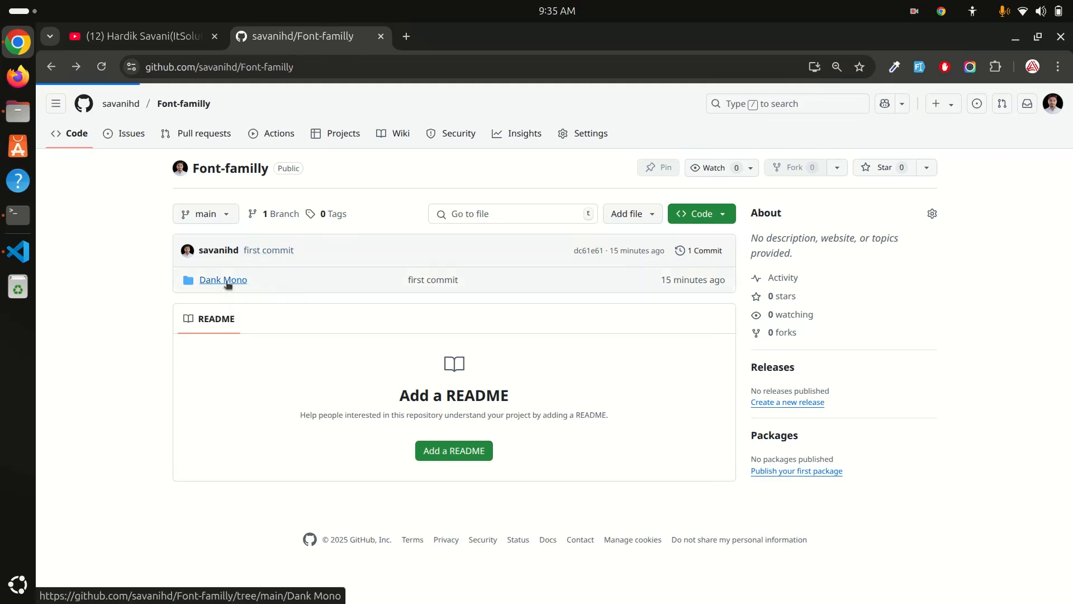
click(223, 280)
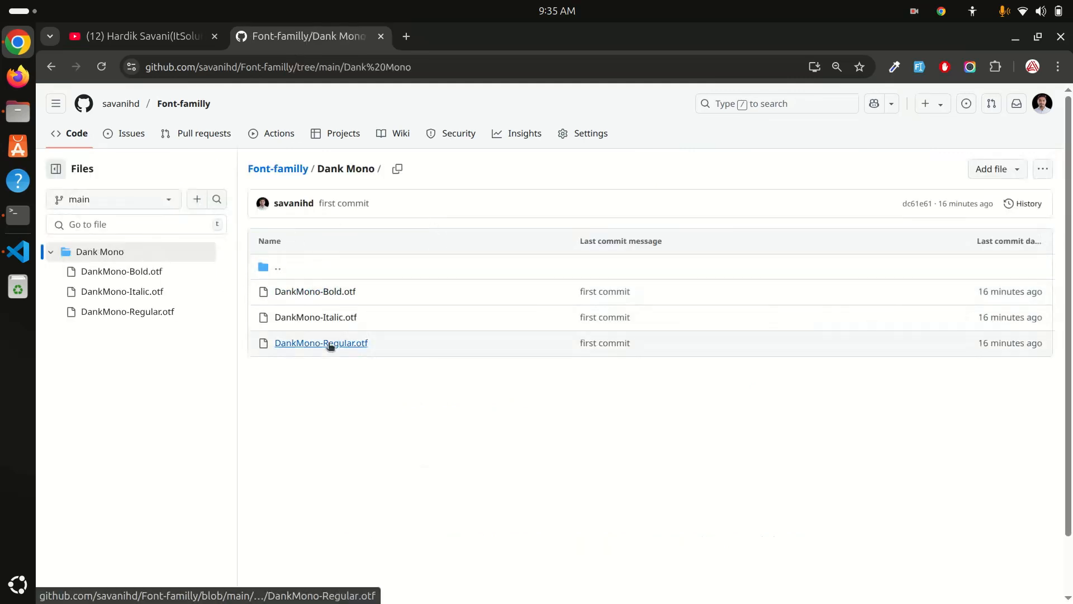
mouse_move(356, 377)
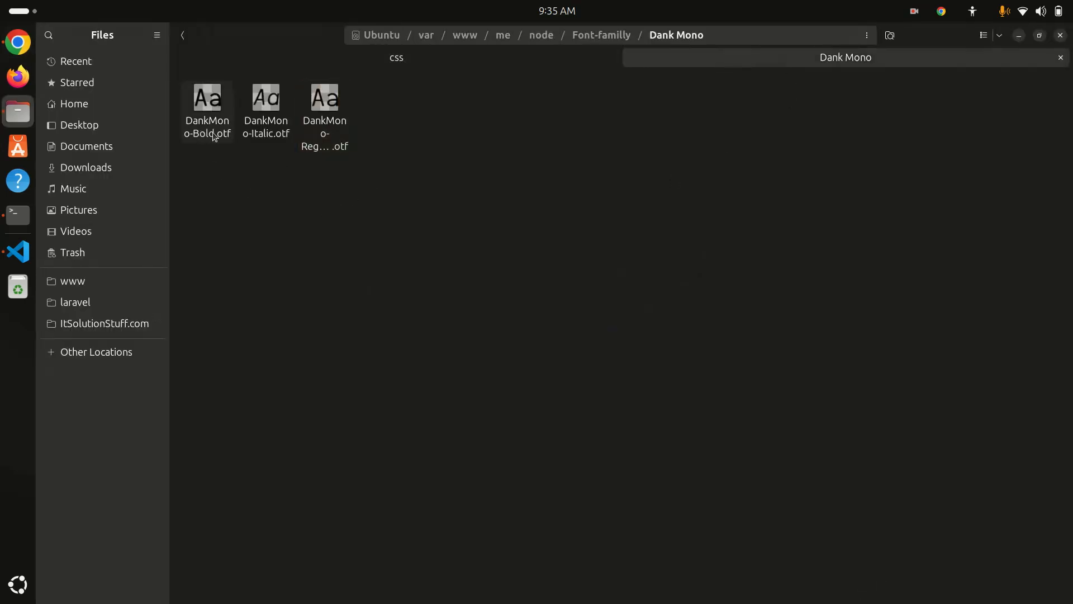
double_click(207, 98)
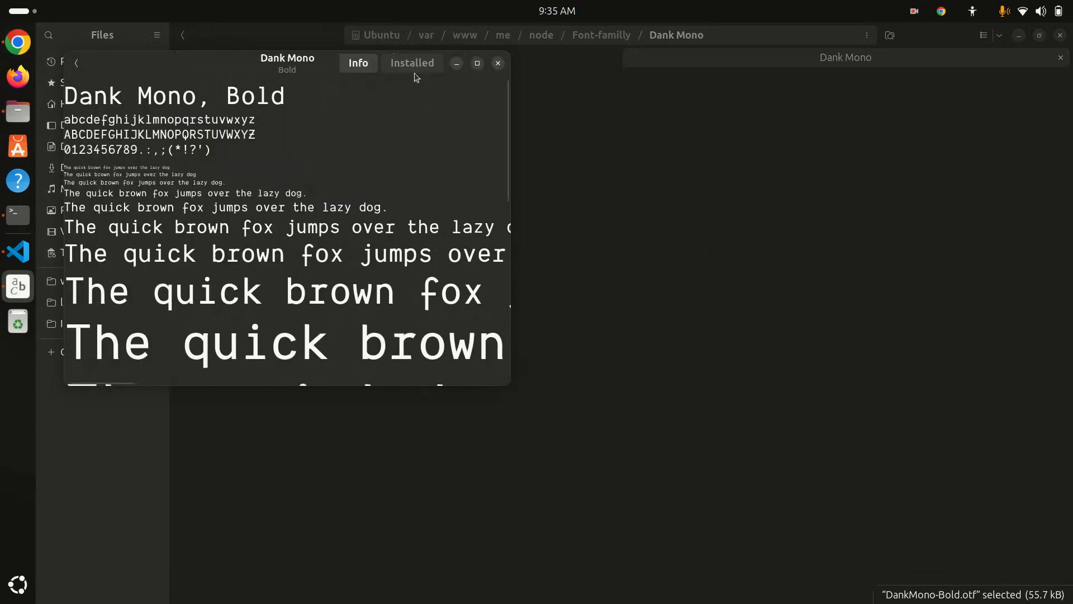
mouse_move(402, 78)
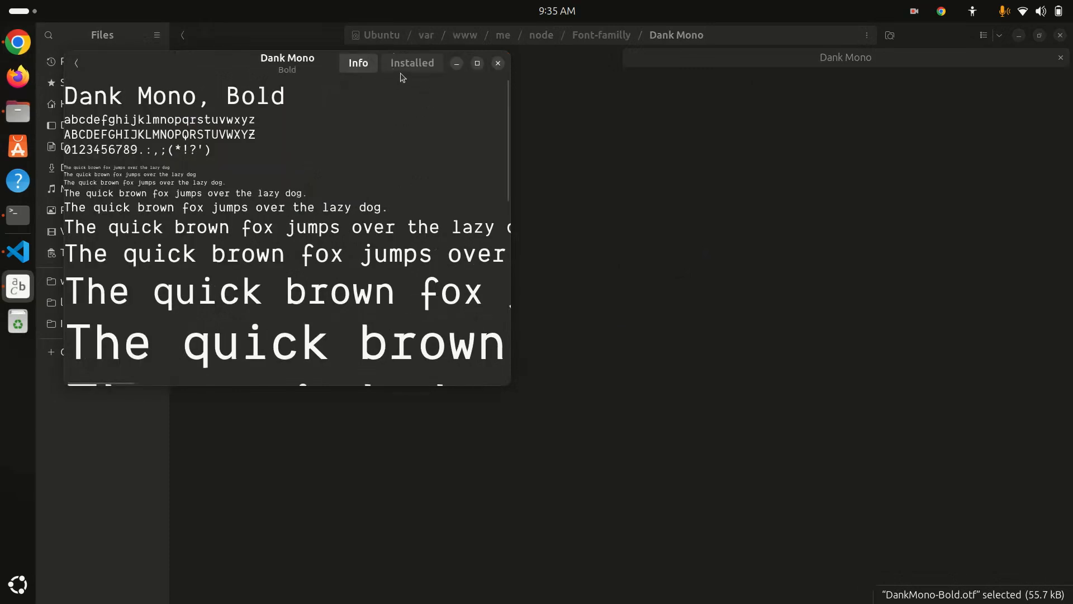
click(498, 63)
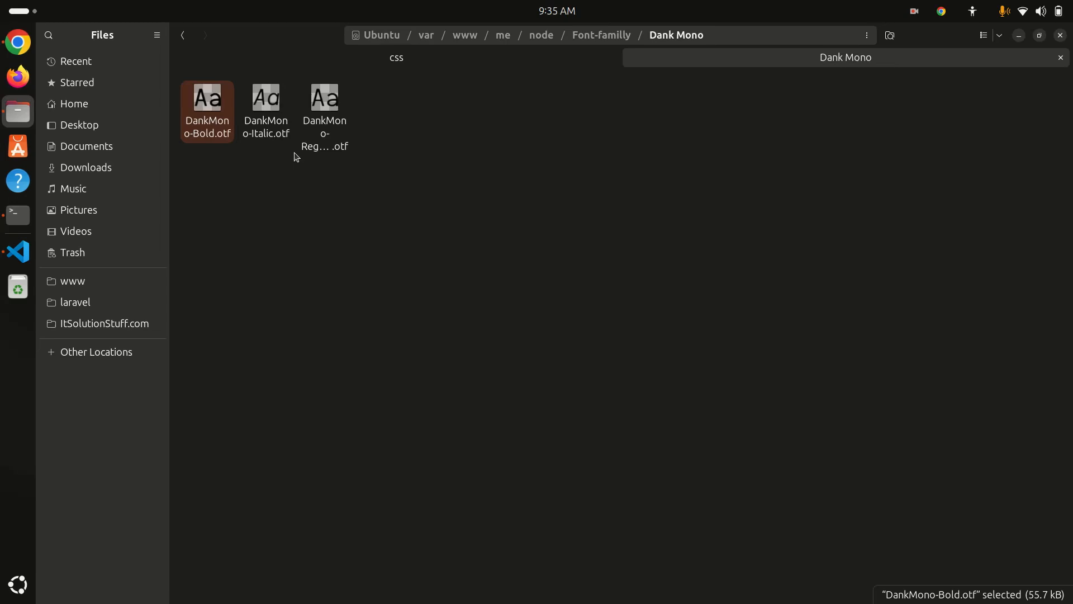
double_click(266, 97)
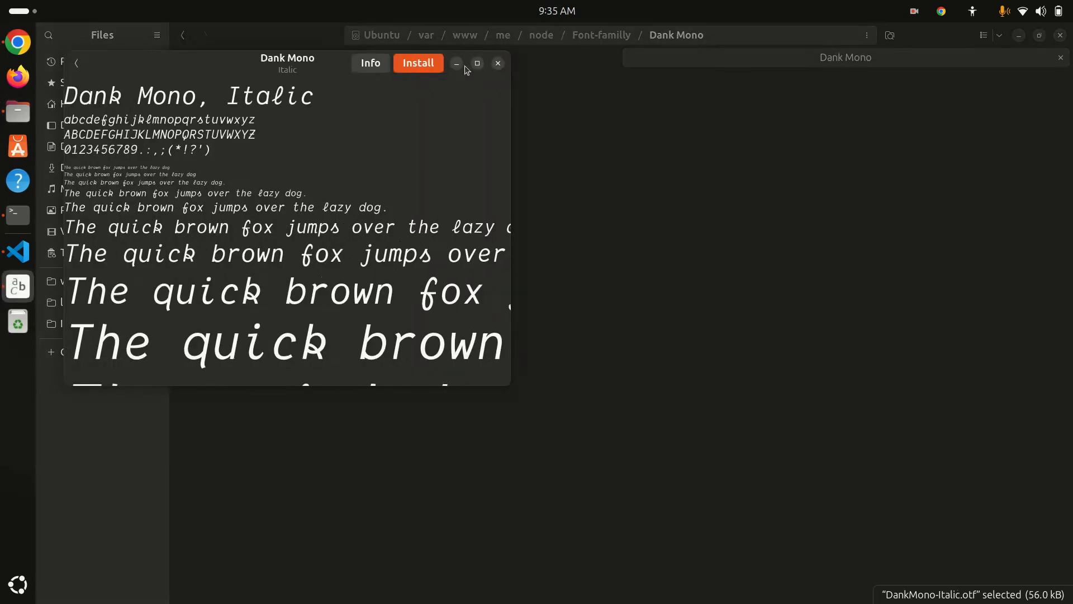
click(498, 63)
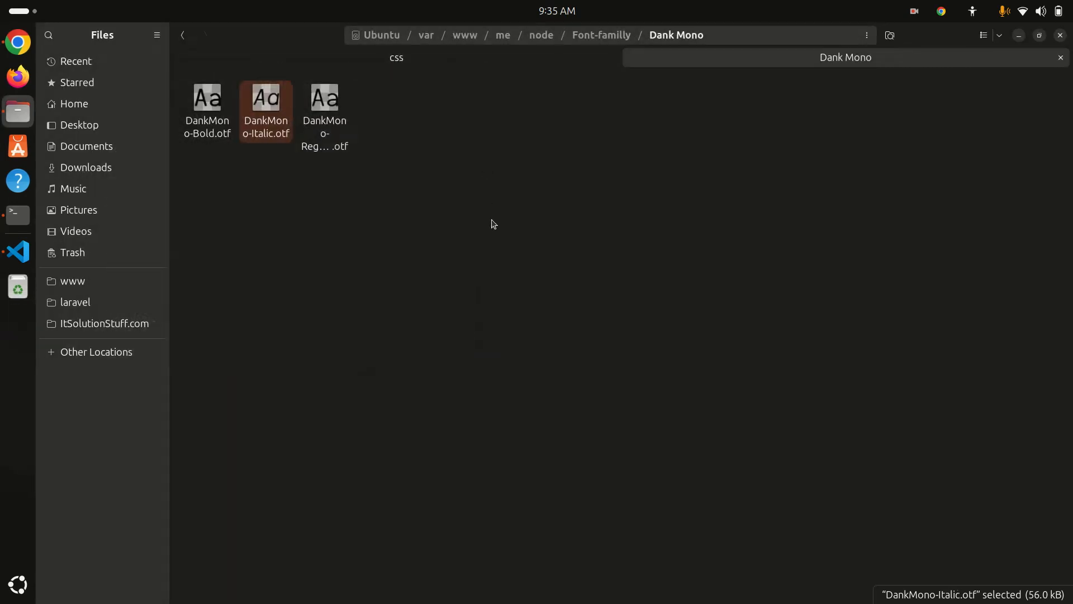
mouse_move(507, 266)
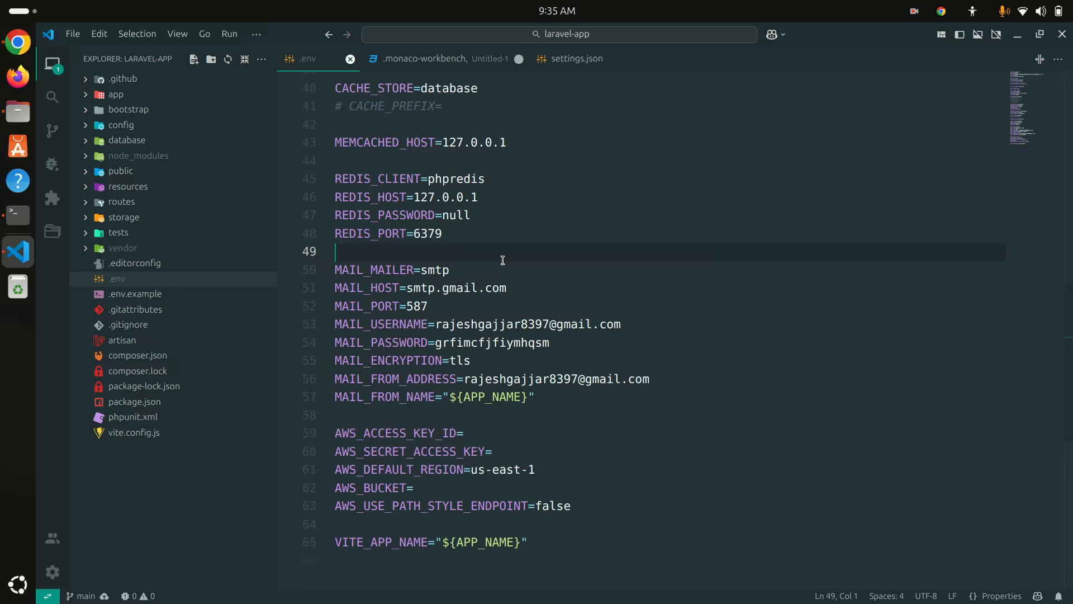
- Open Preferences: Open User Settings (JSON) via the 'user' command search
key(Ctrl+Shift+P)
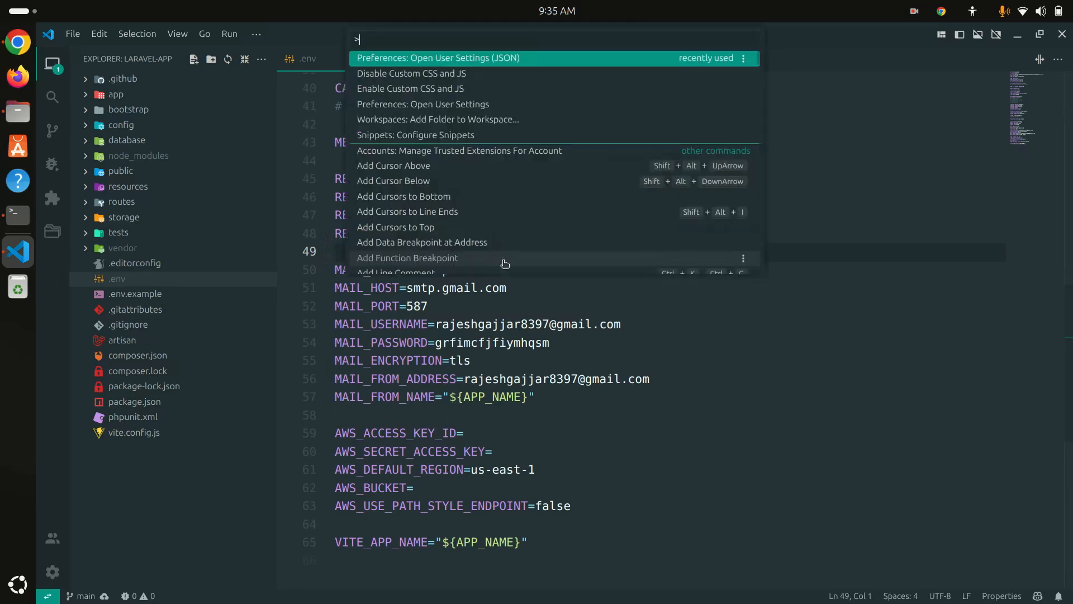
text(user)
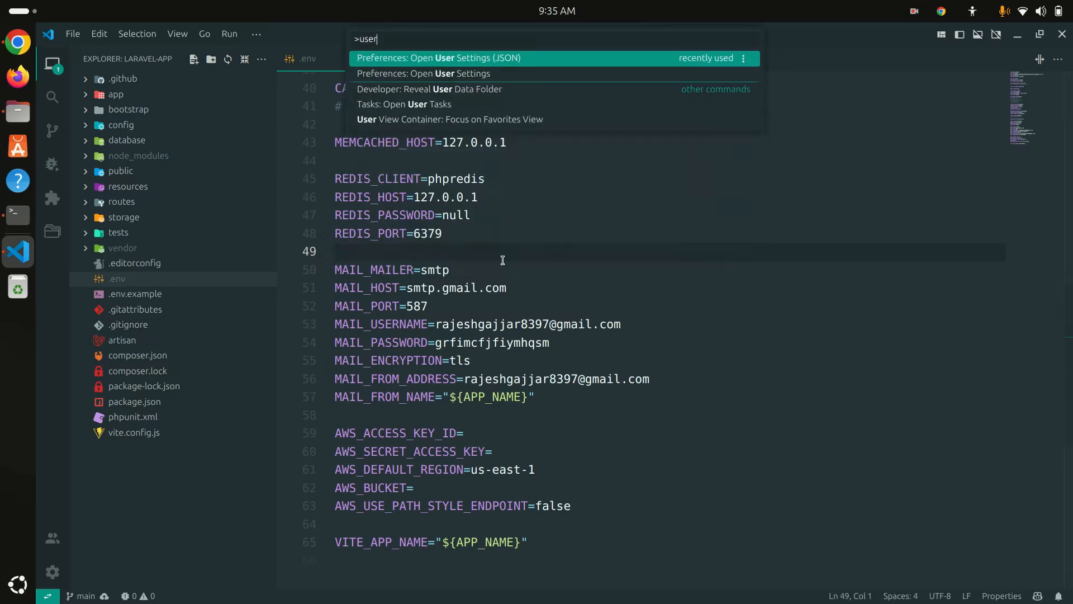
click(440, 58)
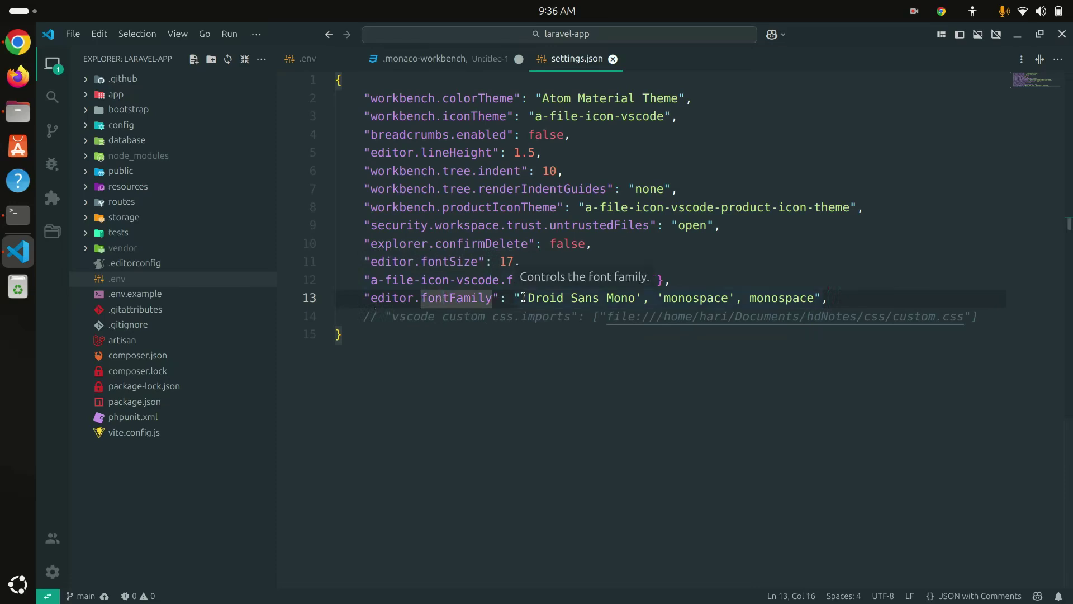
- Put 'Dank Mono' before Droid Sans Mono in editor.fontFamily, save, and view the .env file
drag(527, 298, 819, 298)
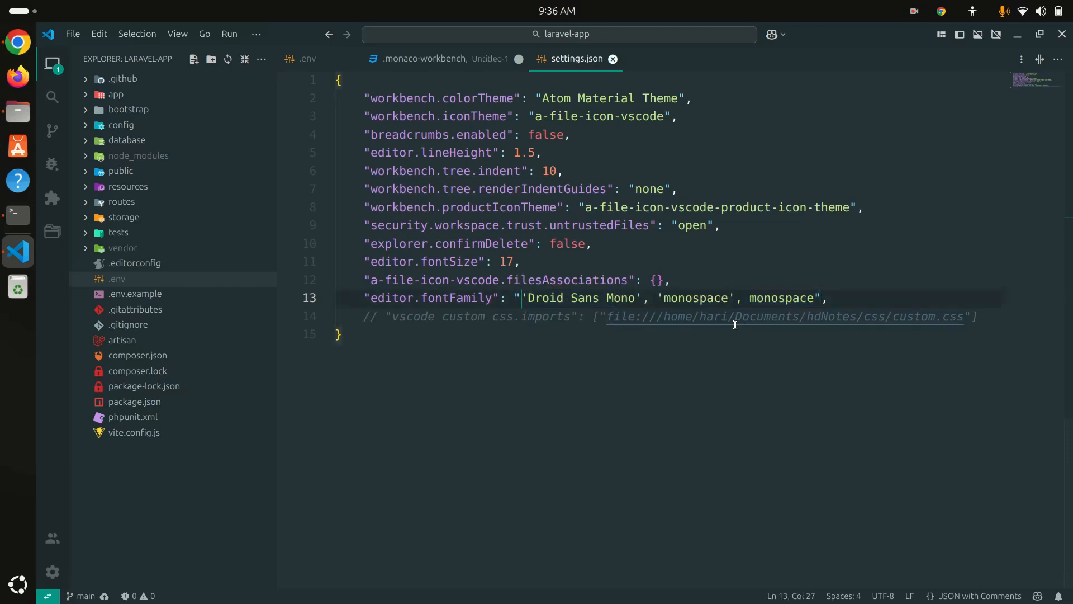
text(Da)
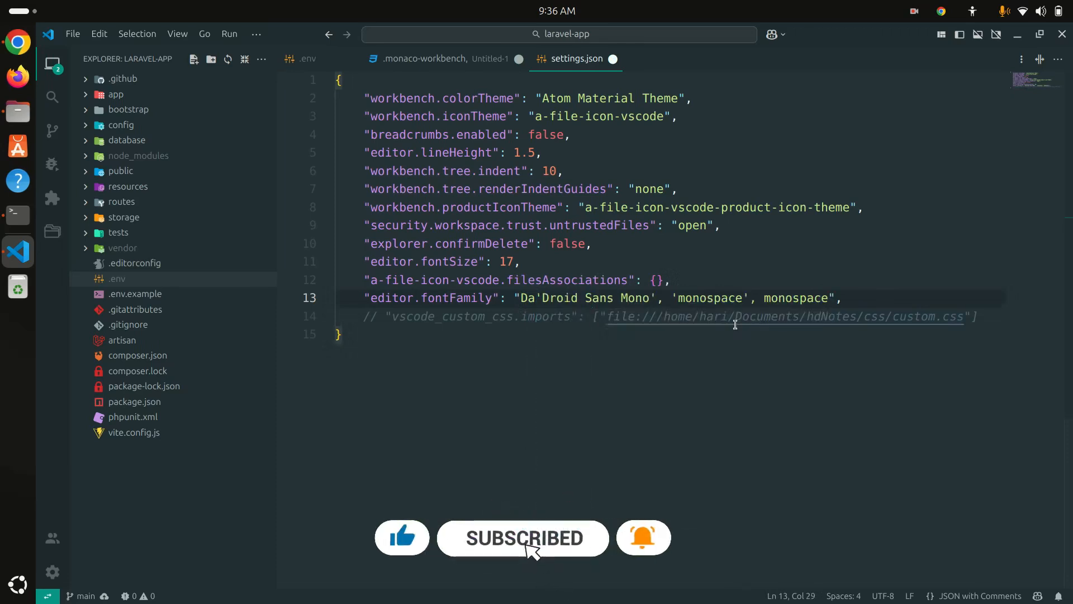
text(Dank Mono,)
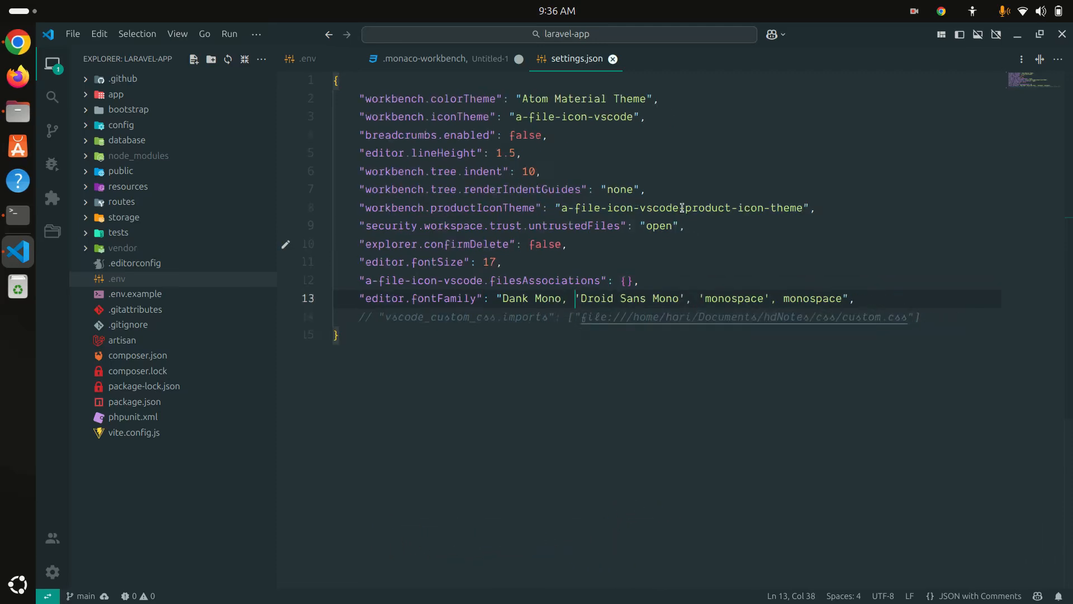
mouse_move(516, 193)
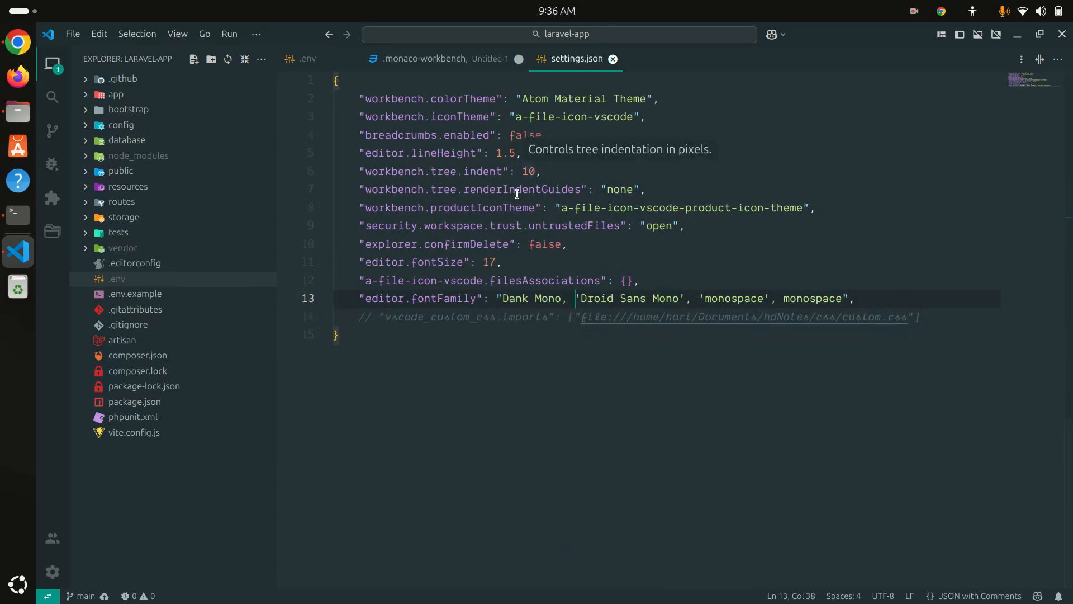
mouse_move(309, 55)
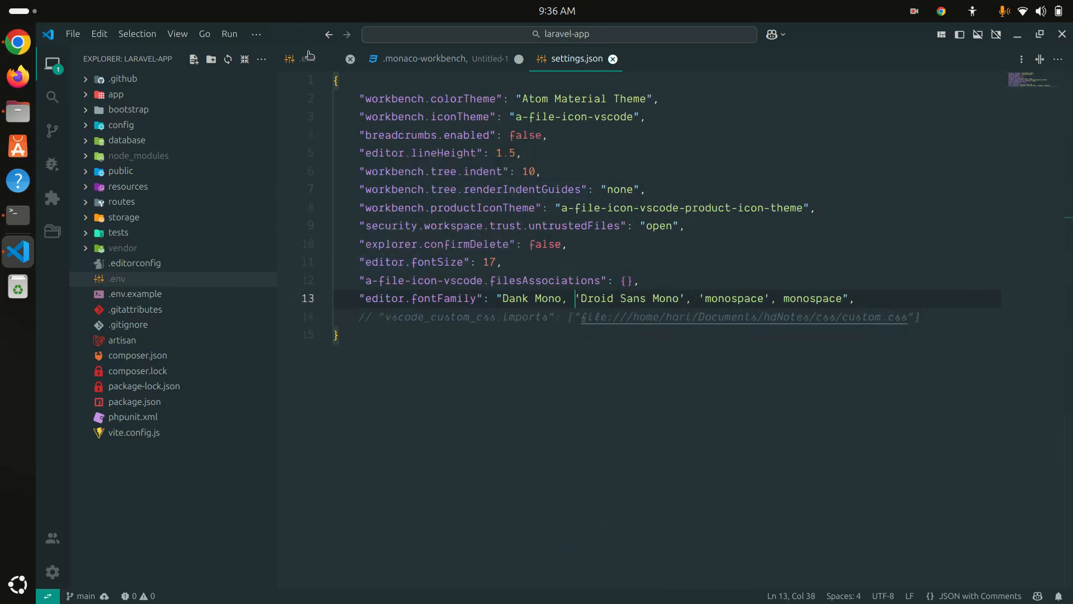
click(116, 279)
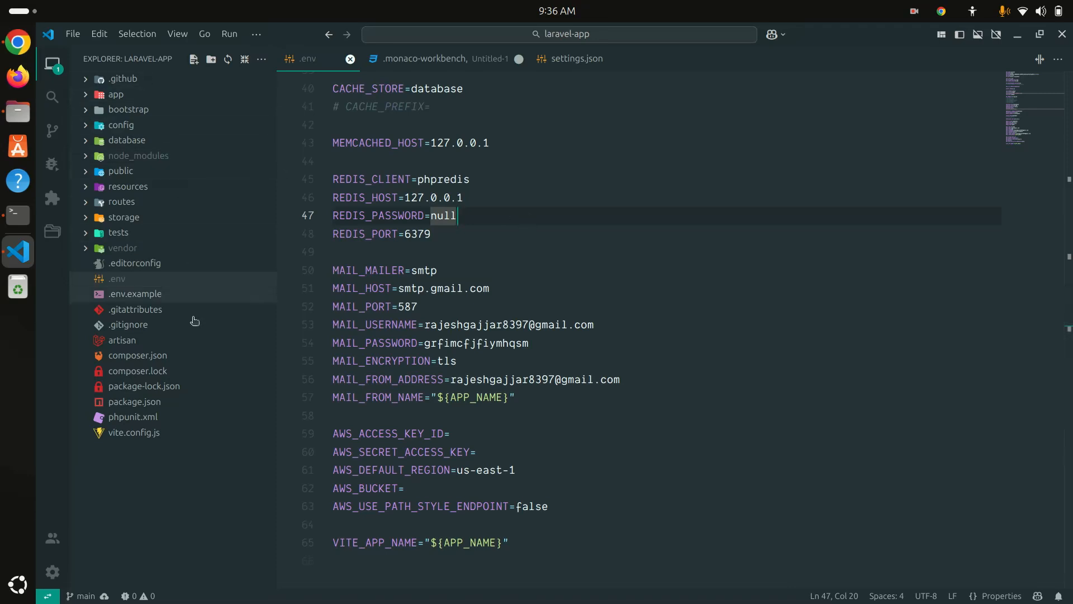
mouse_move(168, 461)
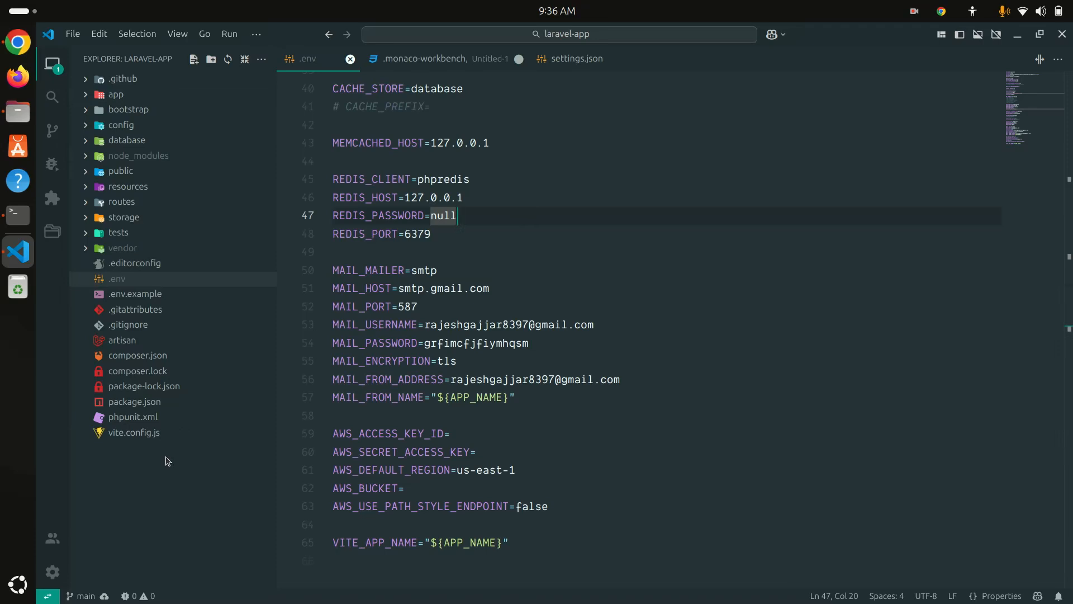
mouse_move(489, 241)
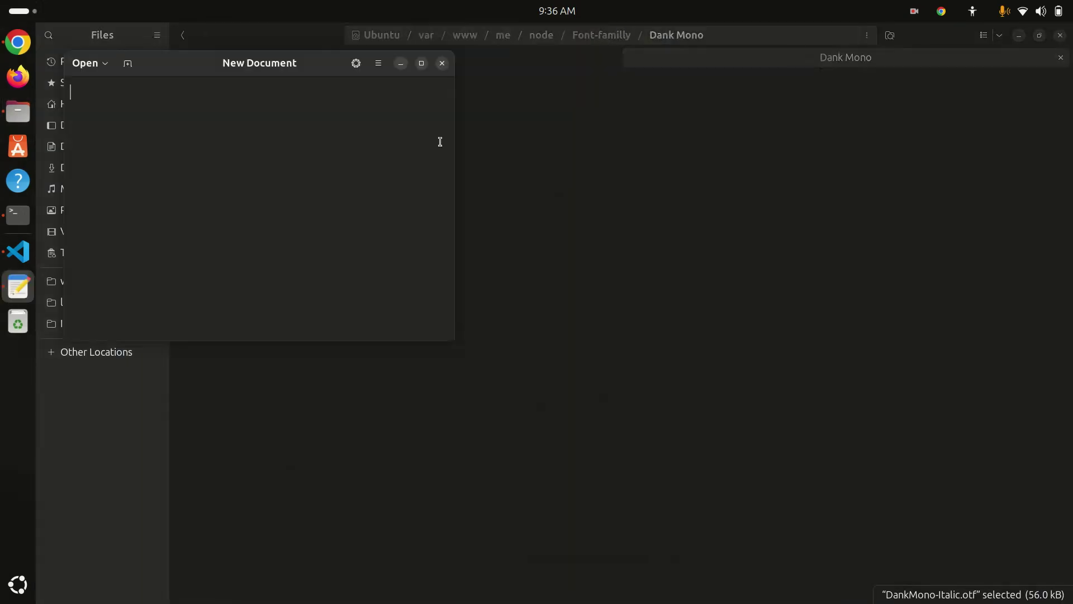
- Maximize the new Text Editor document and copy all the Dank Mono CSS from VS Code
click(421, 62)
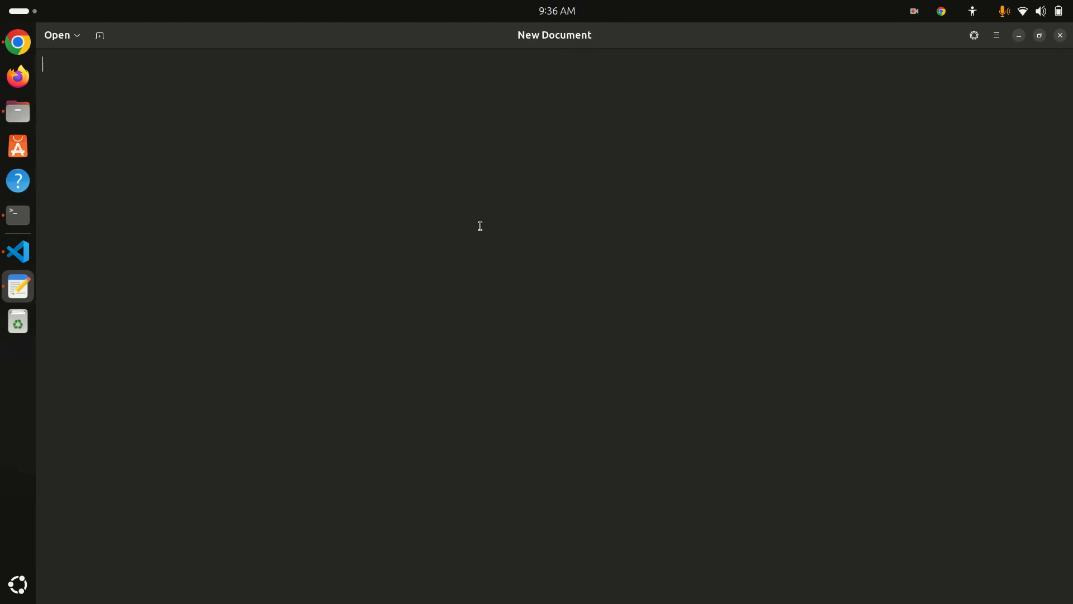
key(Alt+Tab)
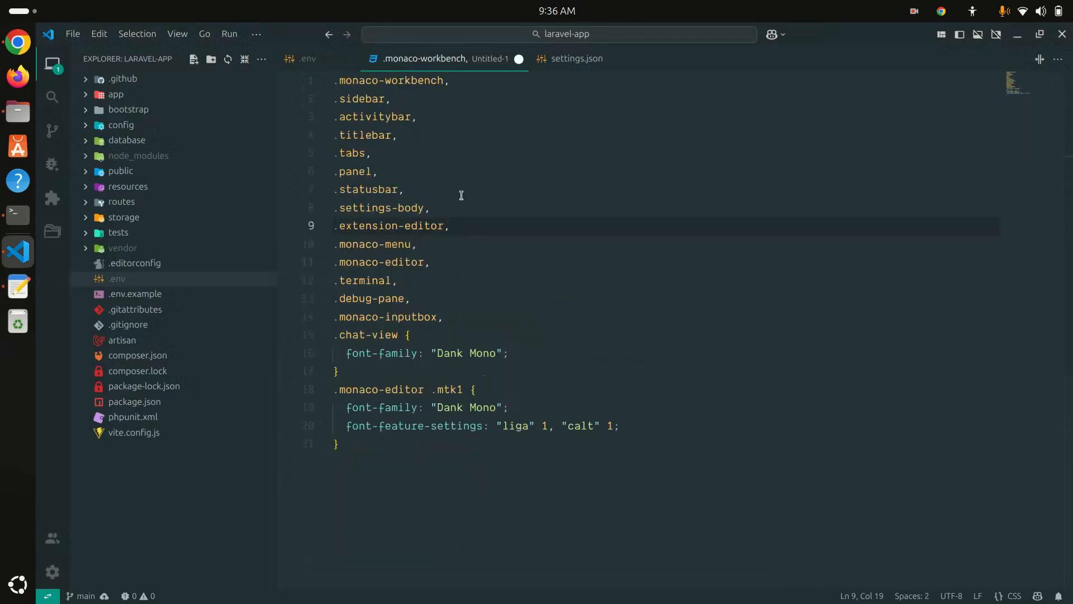
key(ctrl+a)
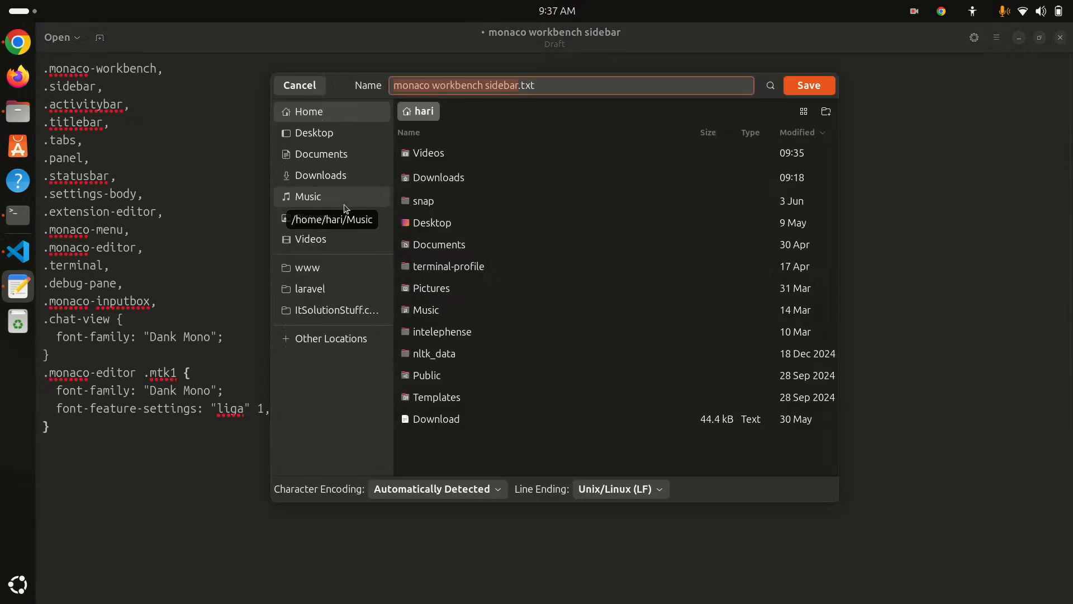
- Save the document as style.css in Documents/hdNotes/css
click(320, 154)
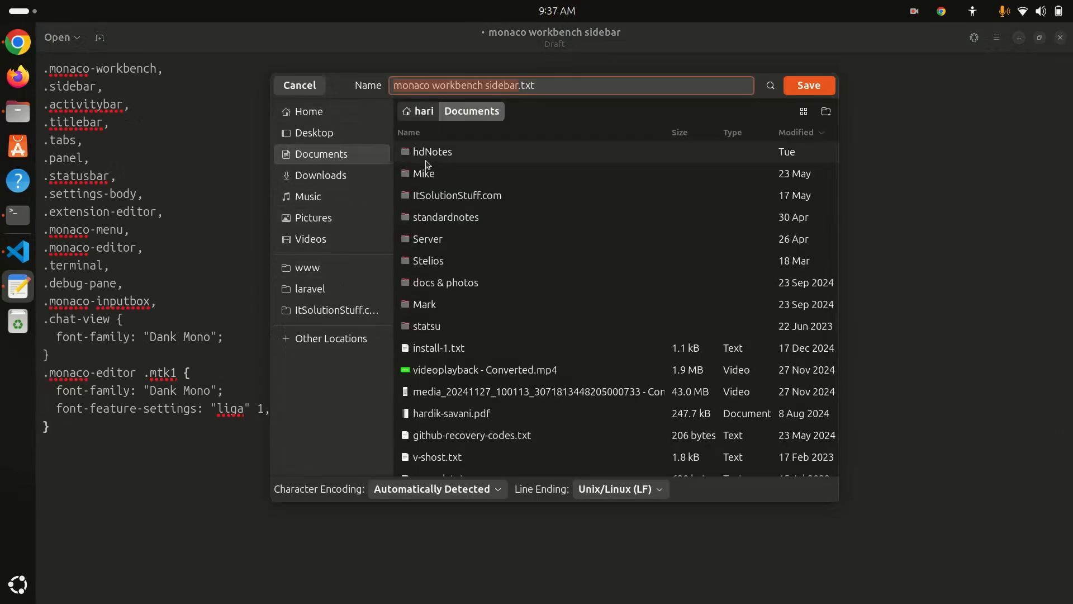
double_click(432, 152)
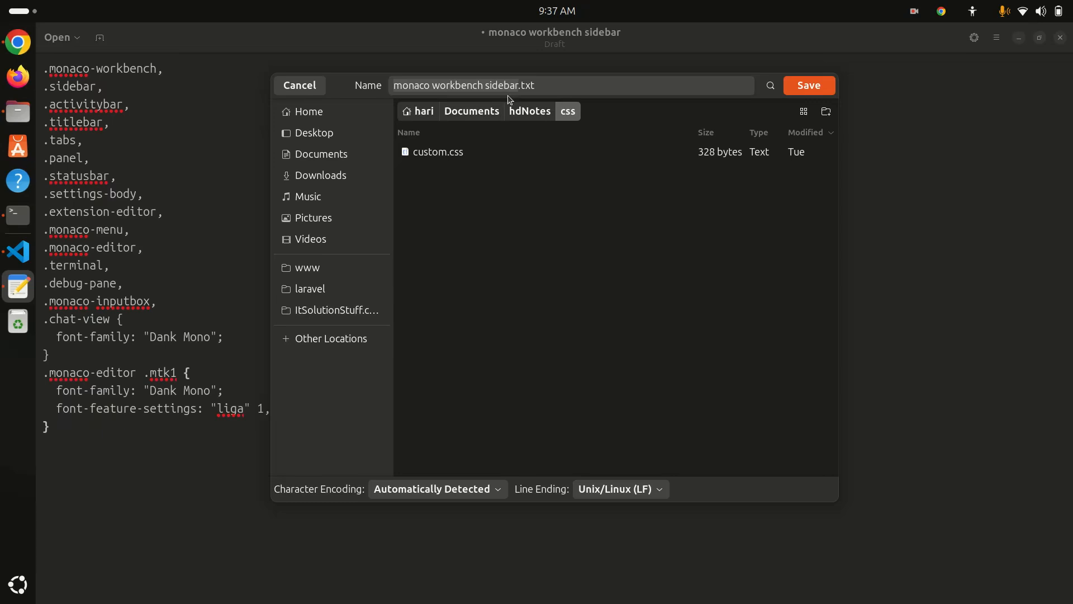
text(style.css)
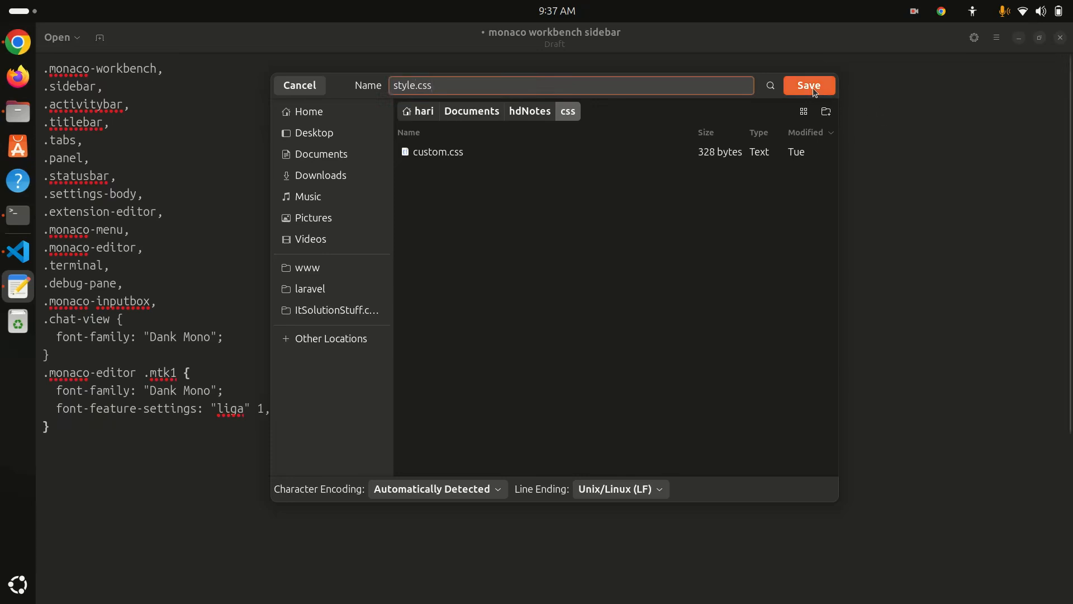
click(808, 86)
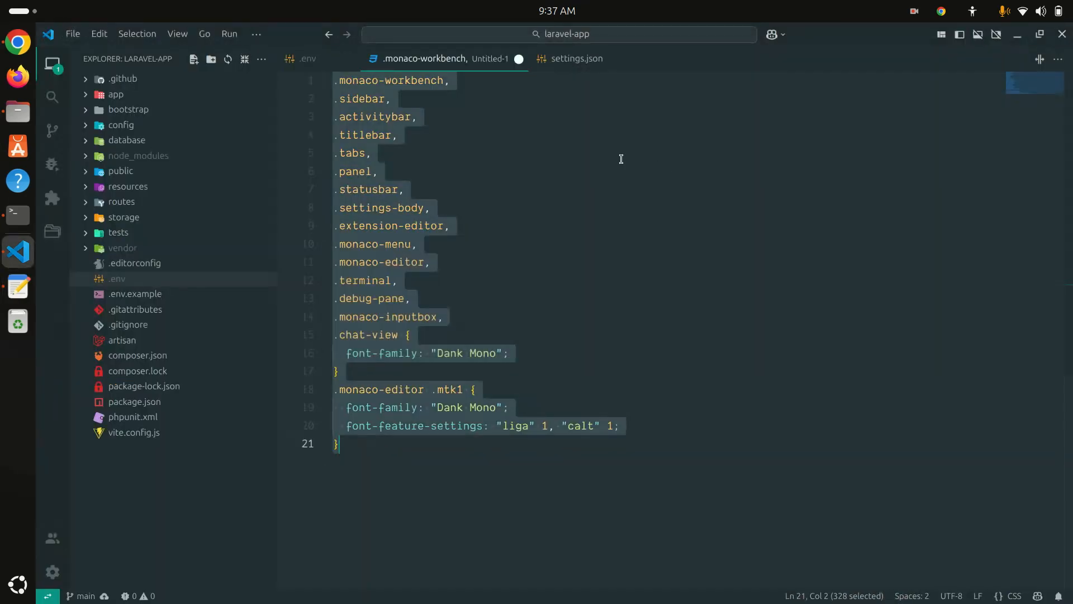
- Open the Custom CSS and JS Loader extension details page
click(51, 197)
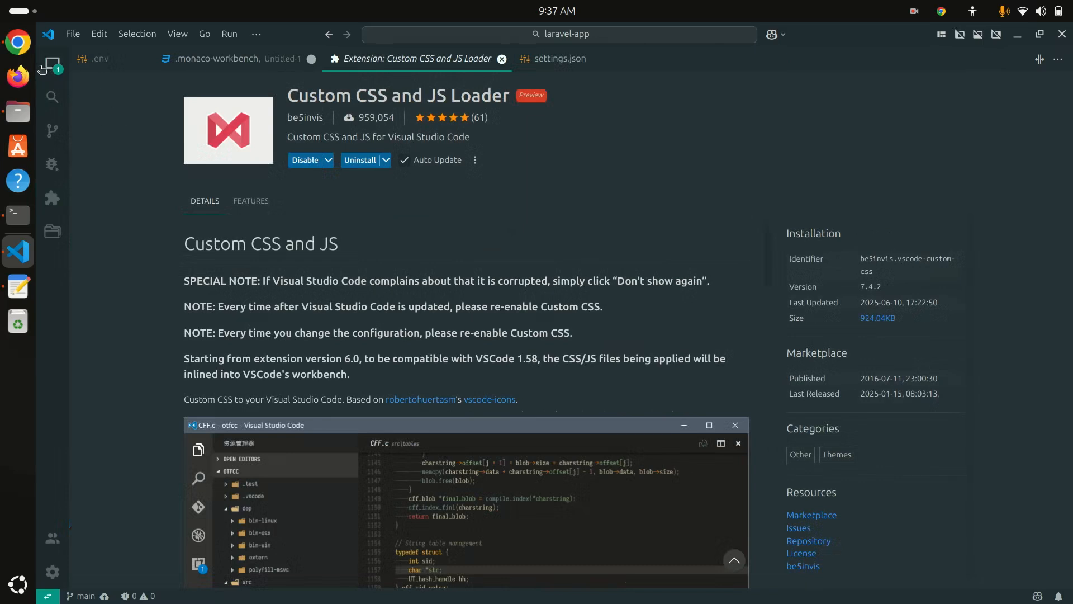
- In user settings JSON, uncomment the vscode_custom_css.imports line pointing at custom.css
key(ctrl+shift+p)
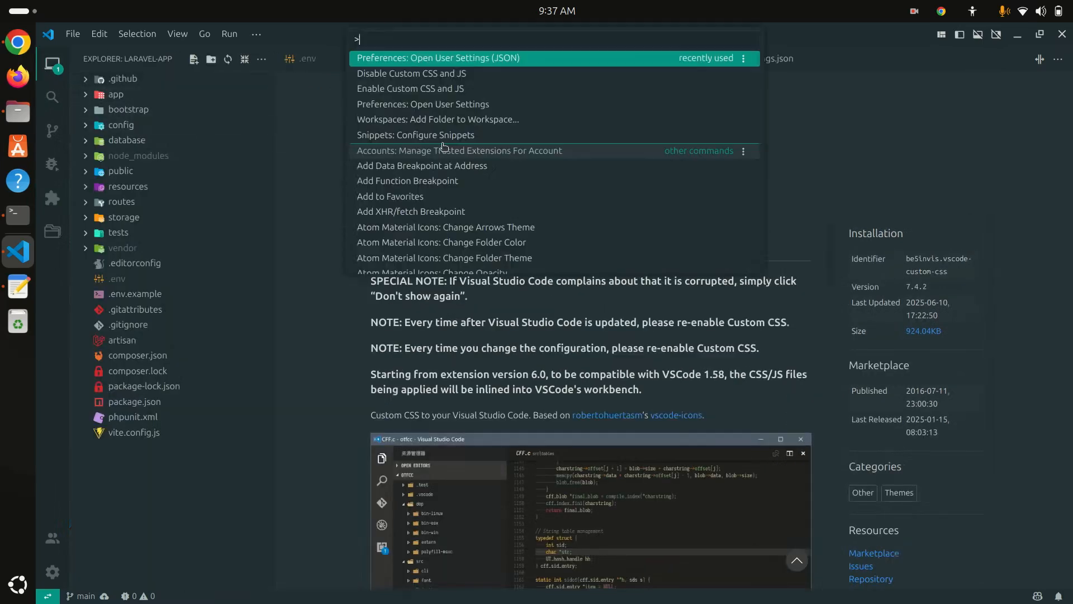
click(440, 58)
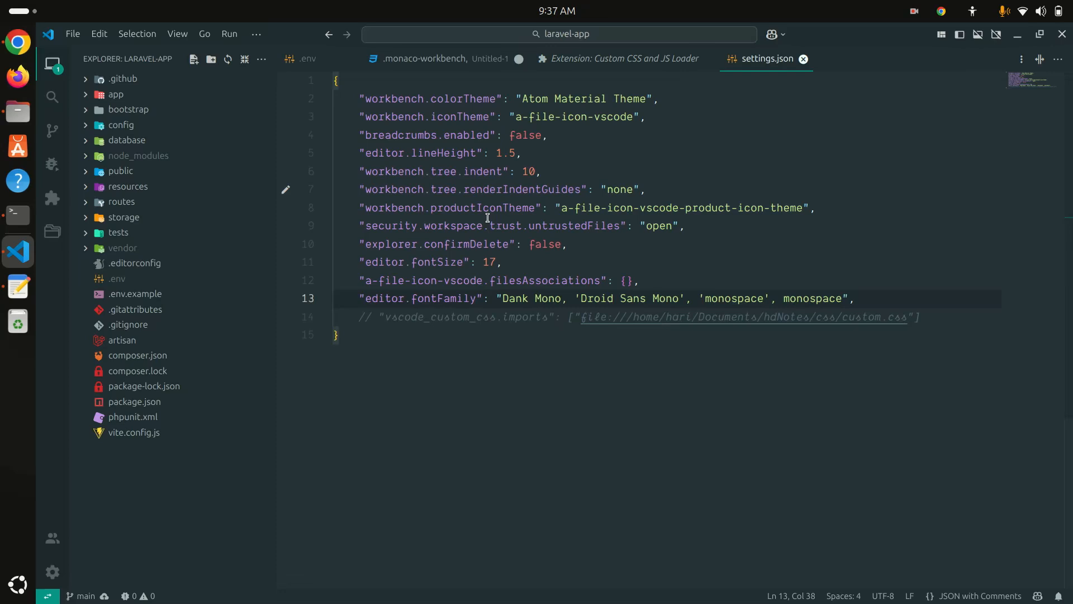
double_click(438, 316)
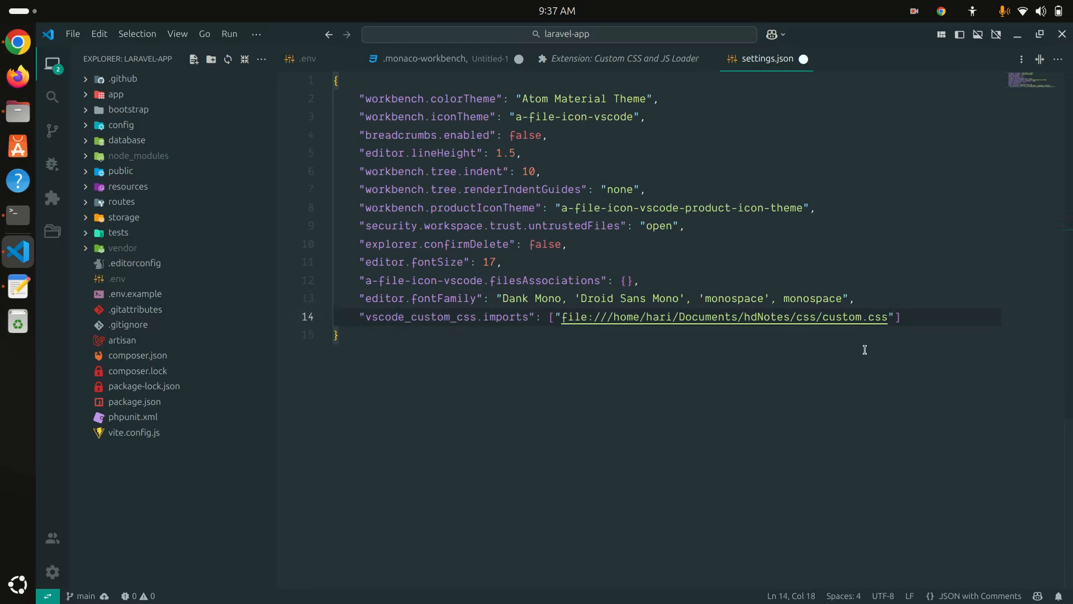
double_click(838, 317)
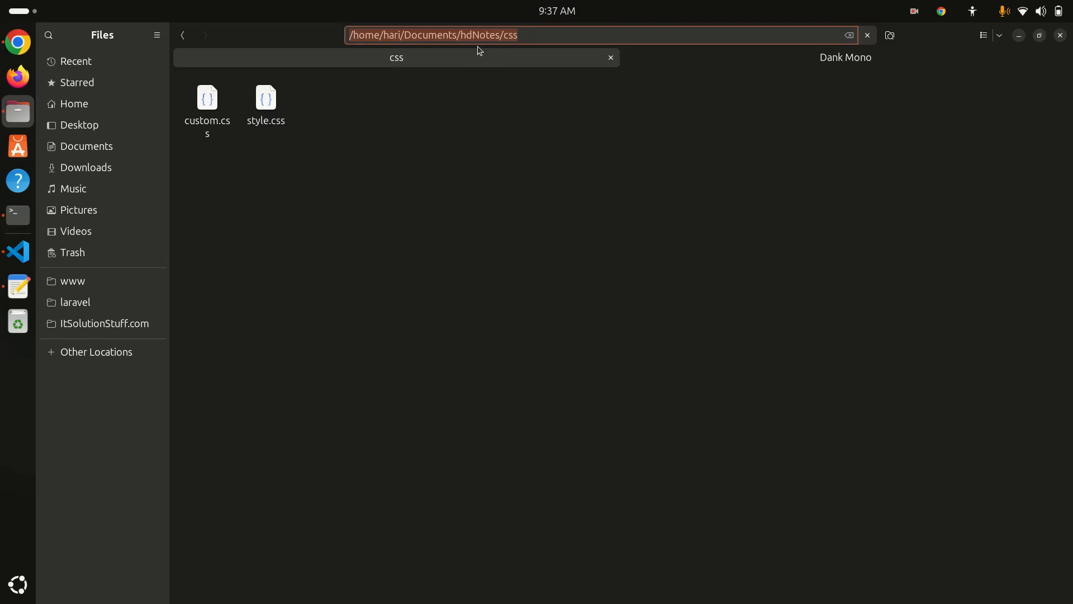
key(Alt+Tab)
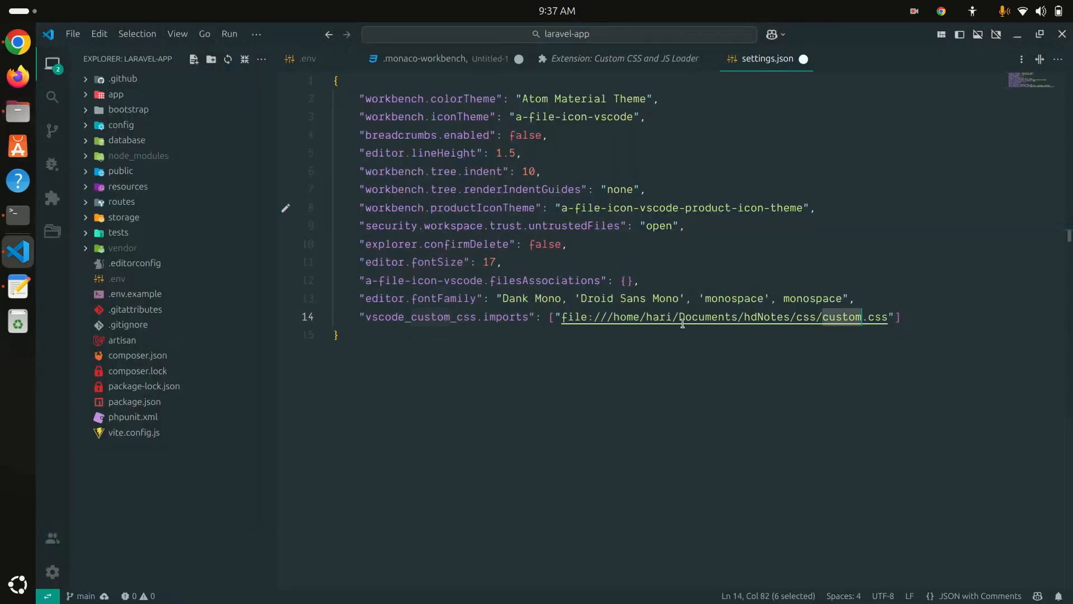
- Replace 'custom' with 'style' in the imports path so it loads style.css
text(style)
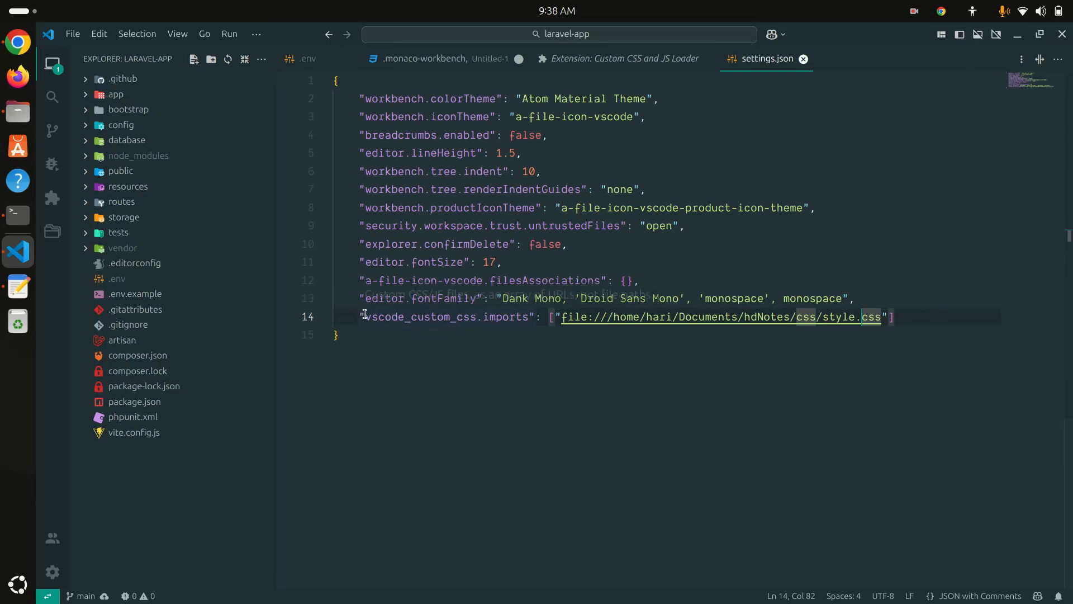
mouse_move(423, 322)
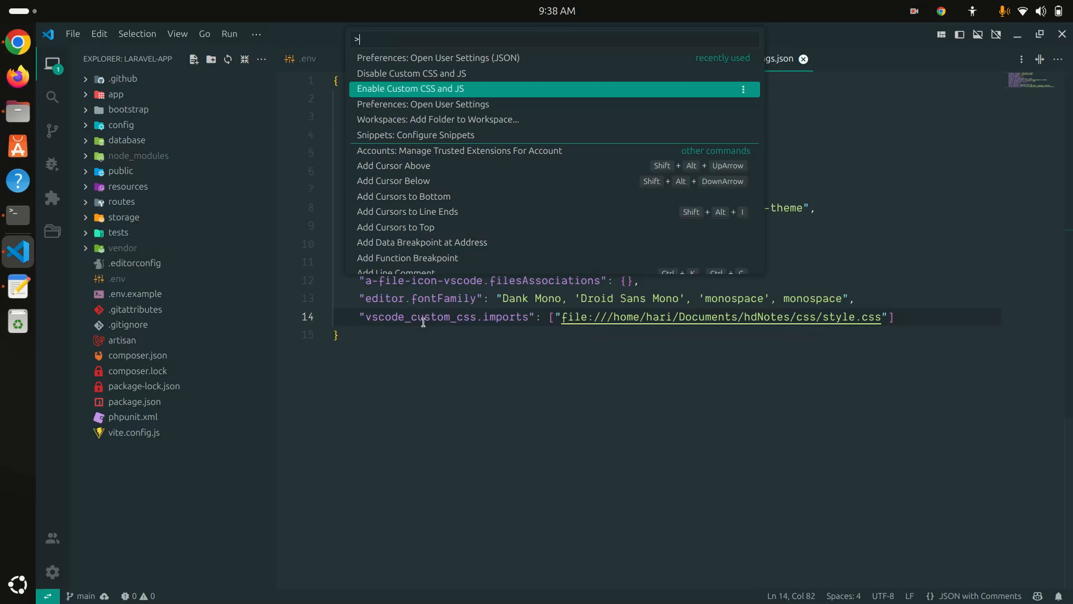
- Run Enable Custom CSS and JS and restart Visual Studio Code
click(414, 89)
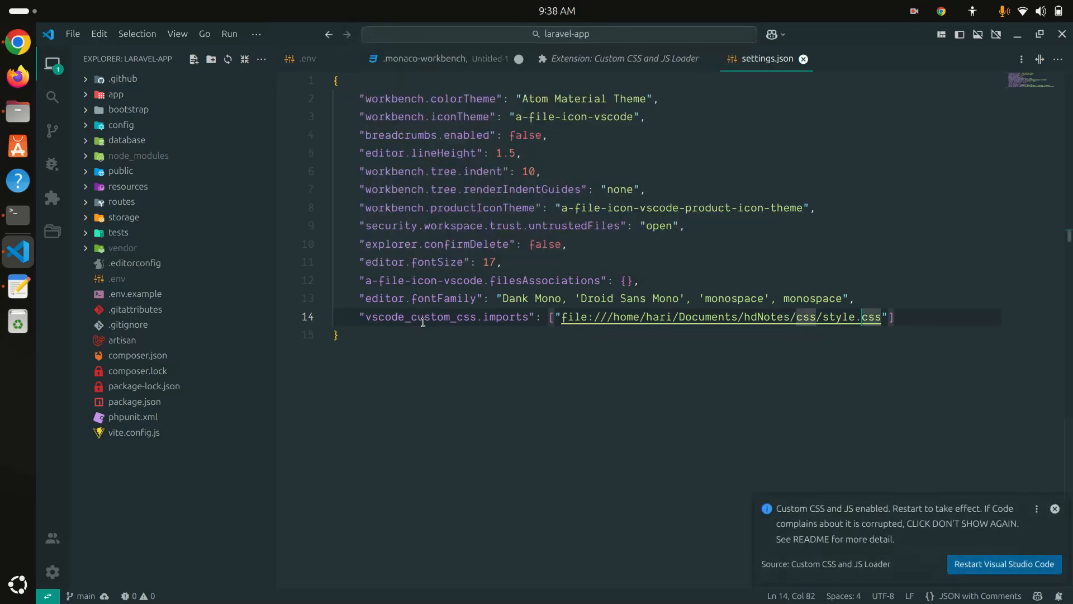
mouse_move(1021, 570)
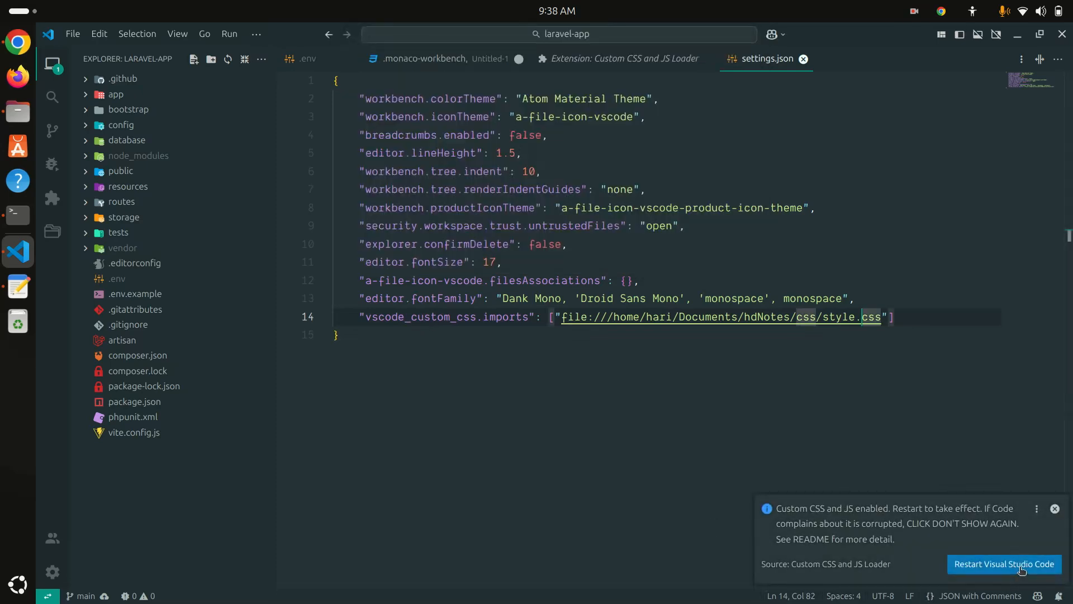
click(1004, 564)
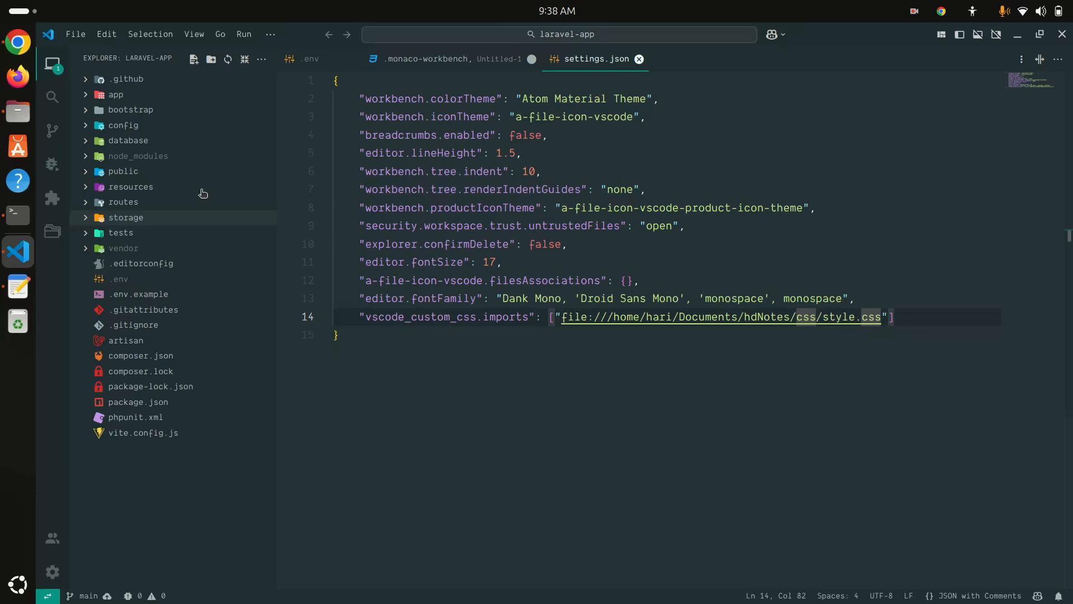
mouse_move(76, 35)
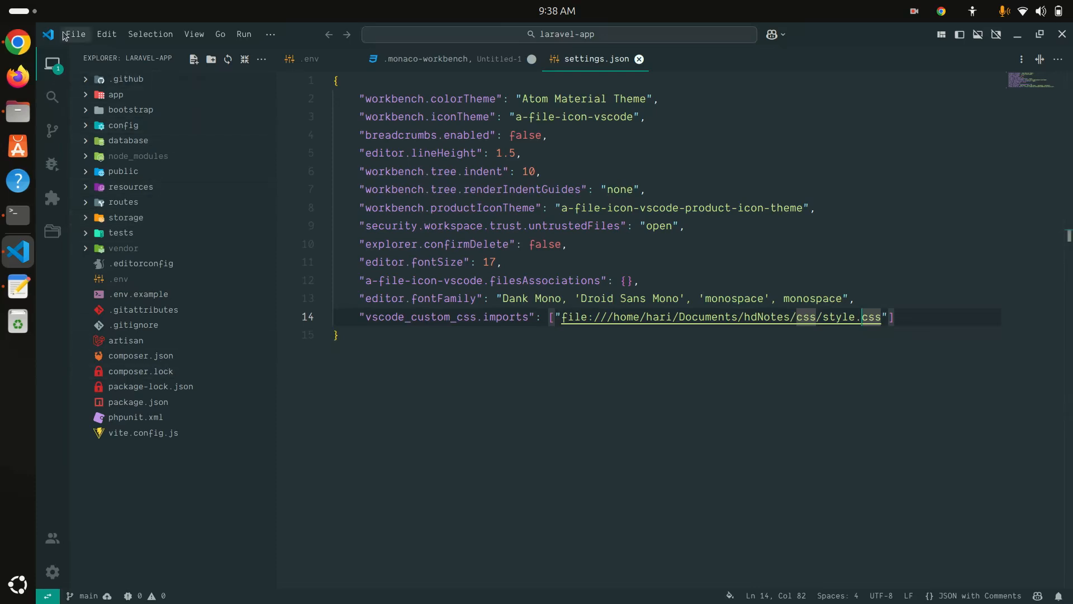
- Save all files with File > Save All and open the Atom Material Icons extension page
click(75, 34)
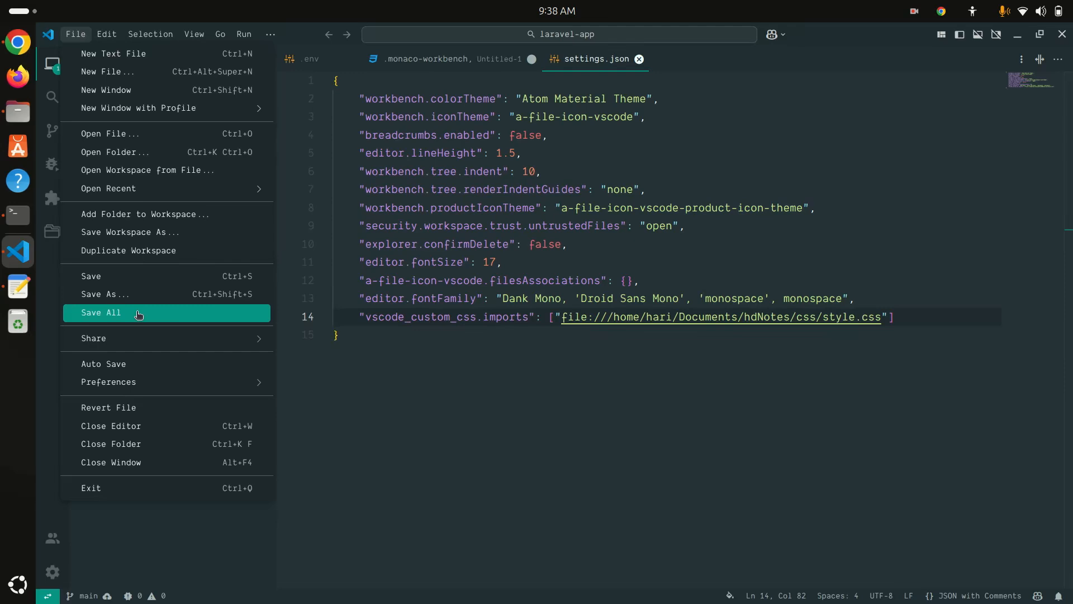
click(100, 312)
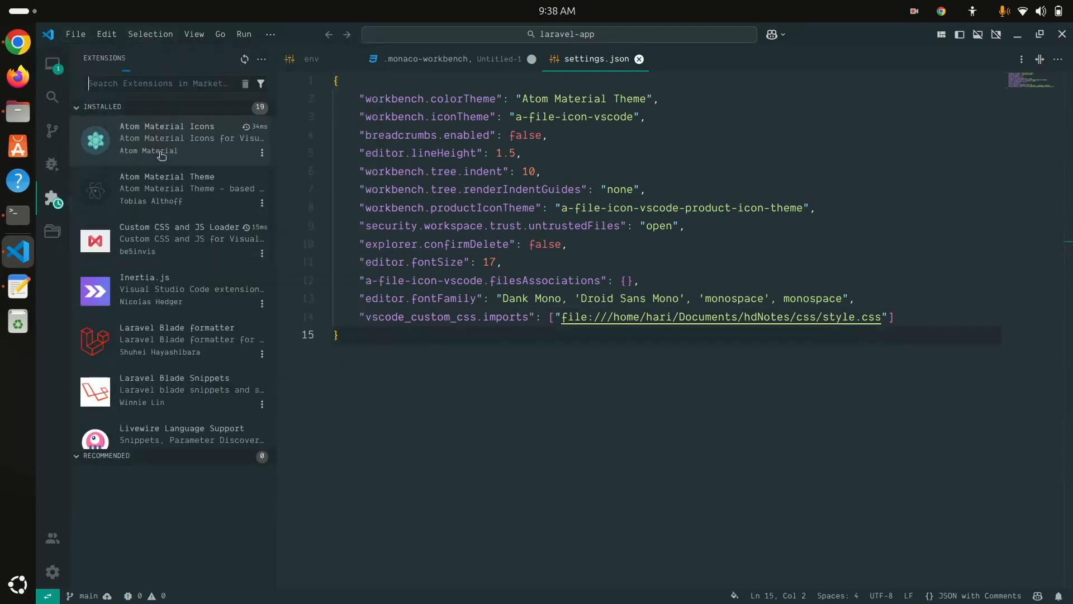
click(162, 143)
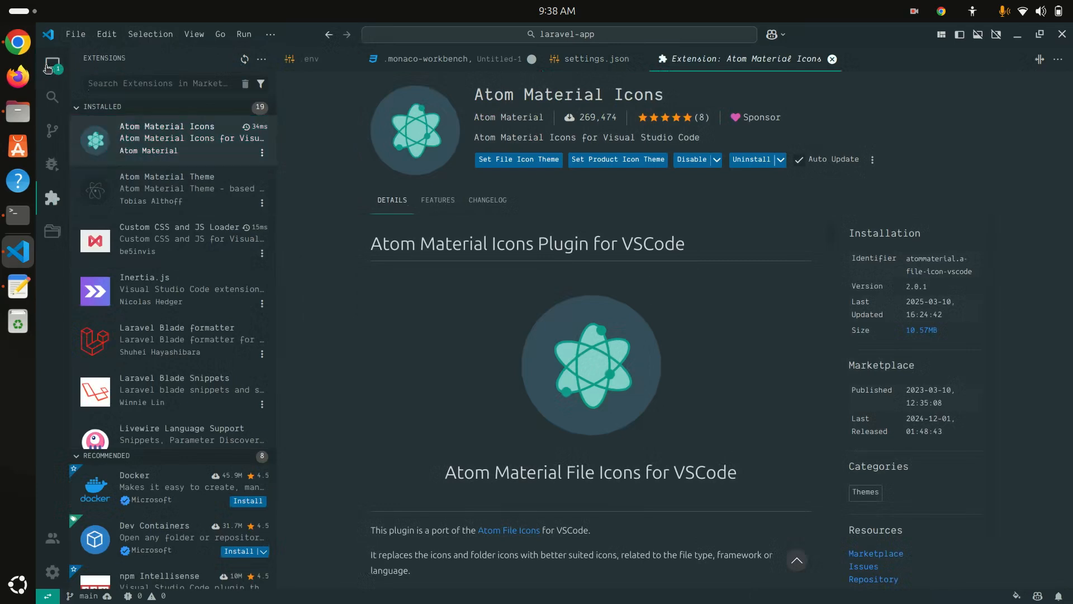
click(52, 63)
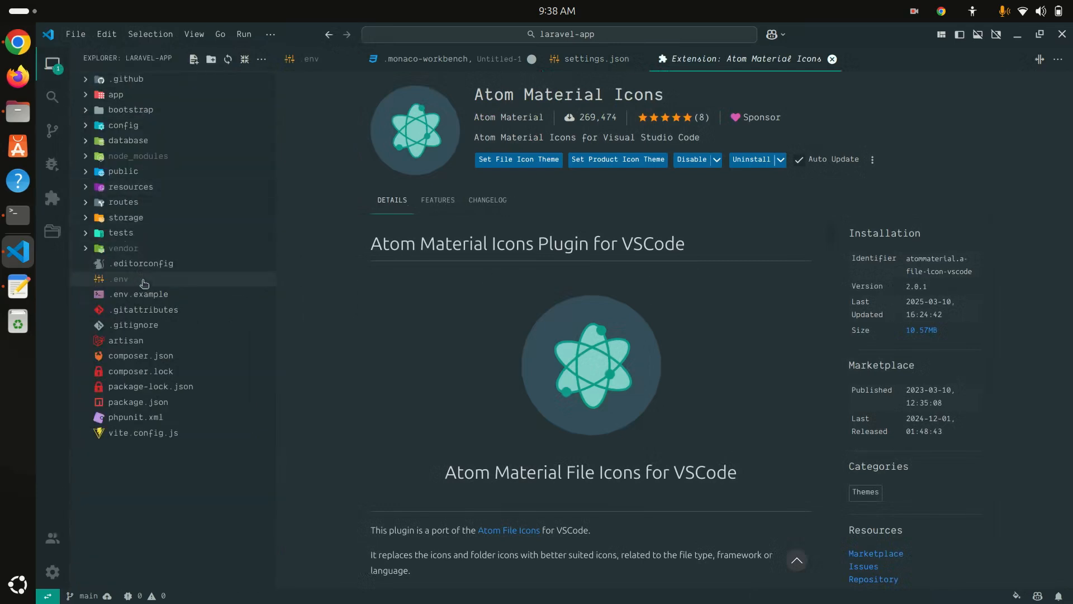